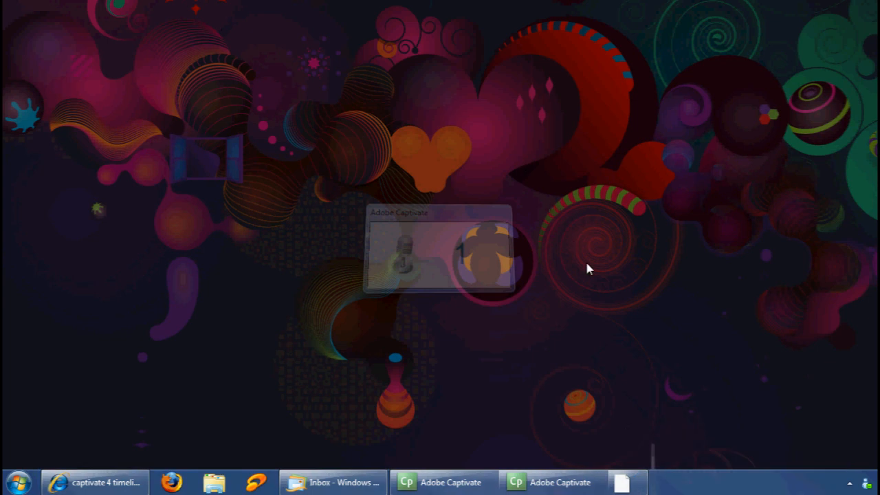
# - Start New toolbar… from the taskbar's Toolbars menu to reach the folder chooser
pyautogui.rightClick(630, 481)
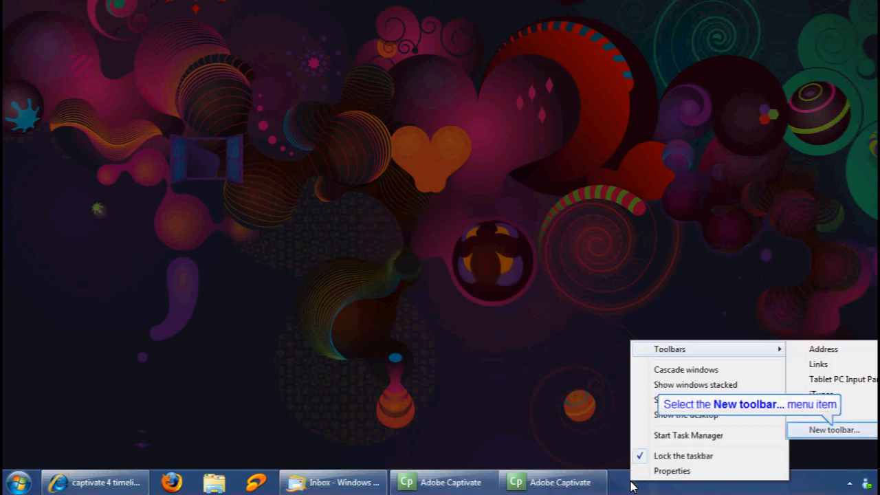
pyautogui.moveTo(834, 428)
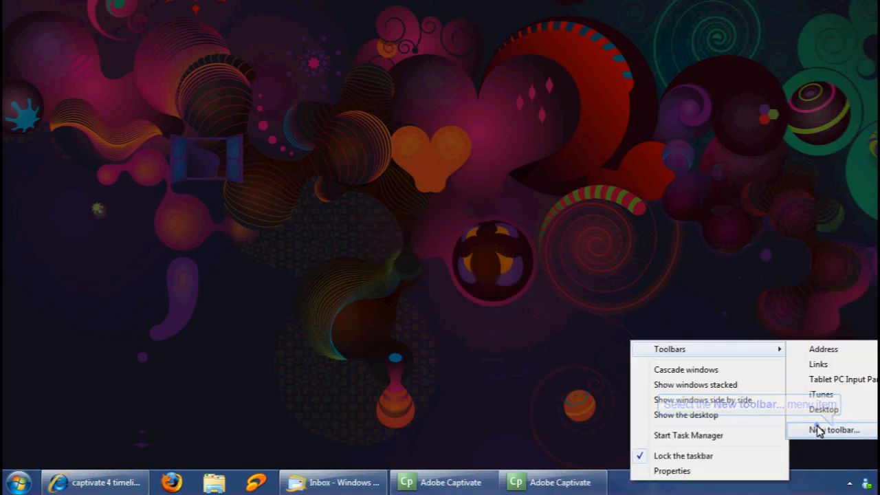
pyautogui.click(433, 275)
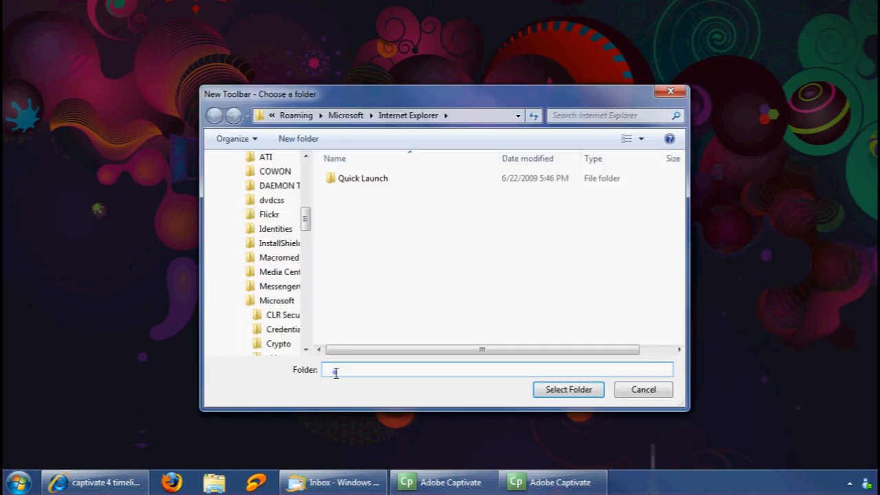
# - Create the toolbar from %appdata%\Microsoft\Internet Explorer\Quick Launch via Select Folder
pyautogui.write('%appdata%\\Microsoft\\Internet Explorer\\Quick Launch')
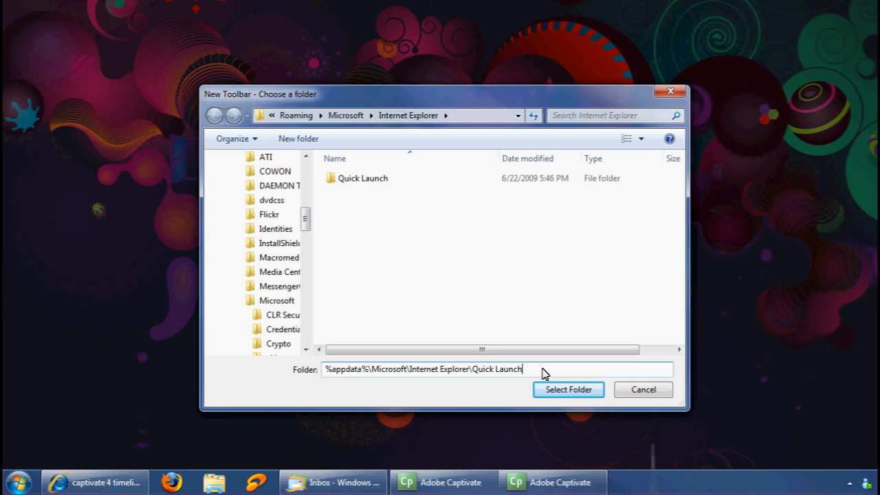
pyautogui.moveTo(445, 187)
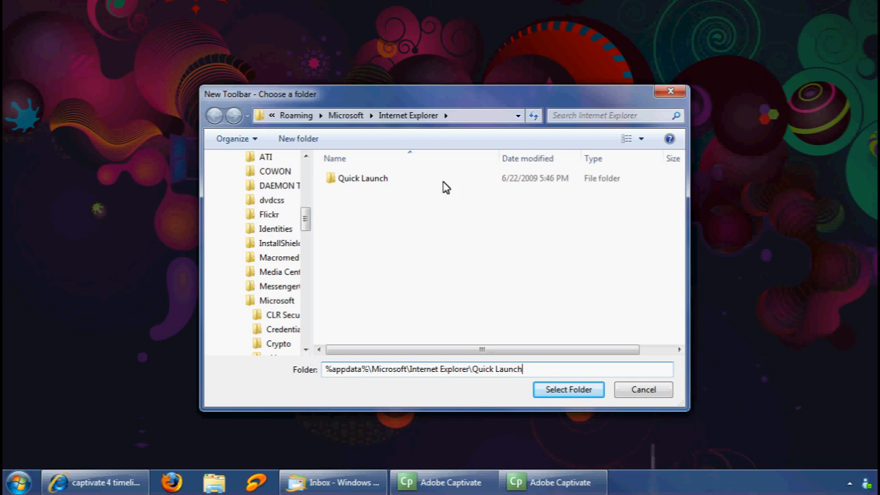
pyautogui.click(363, 179)
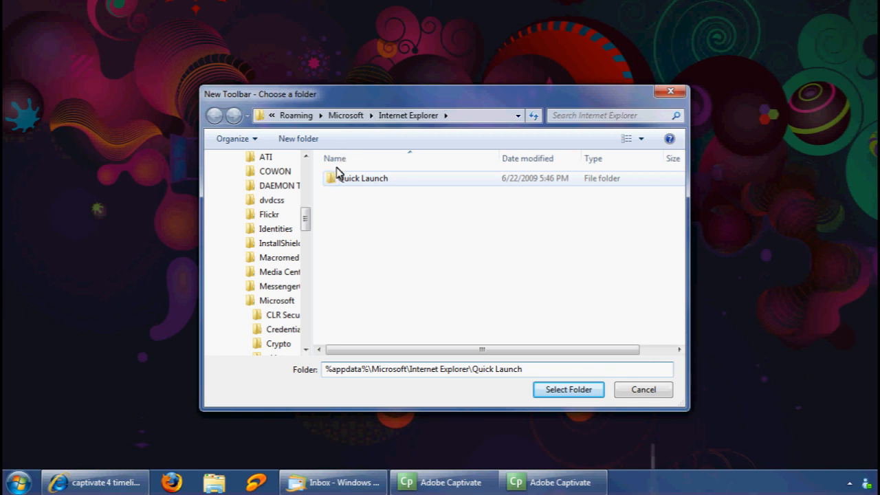
pyautogui.click(363, 179)
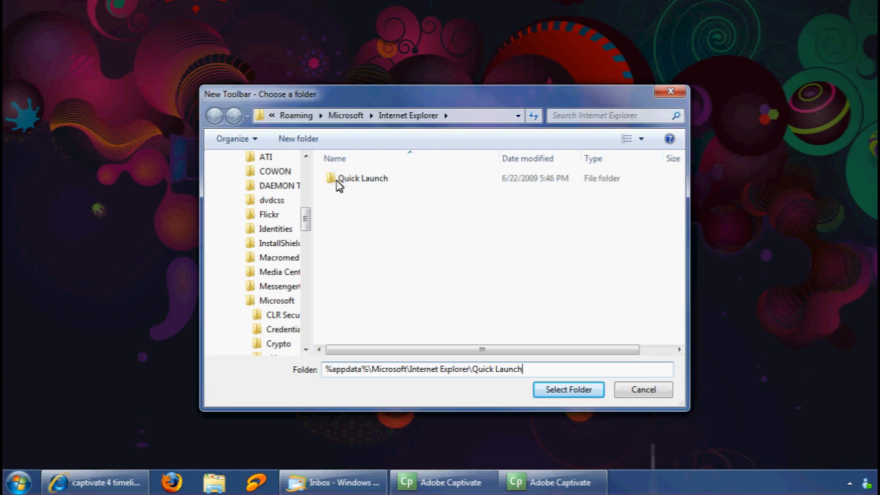
pyautogui.moveTo(568, 389)
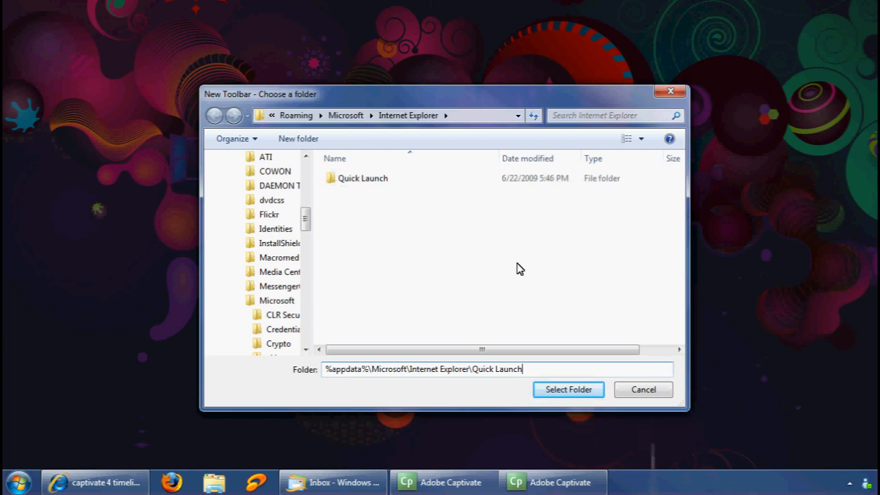
pyautogui.click(568, 389)
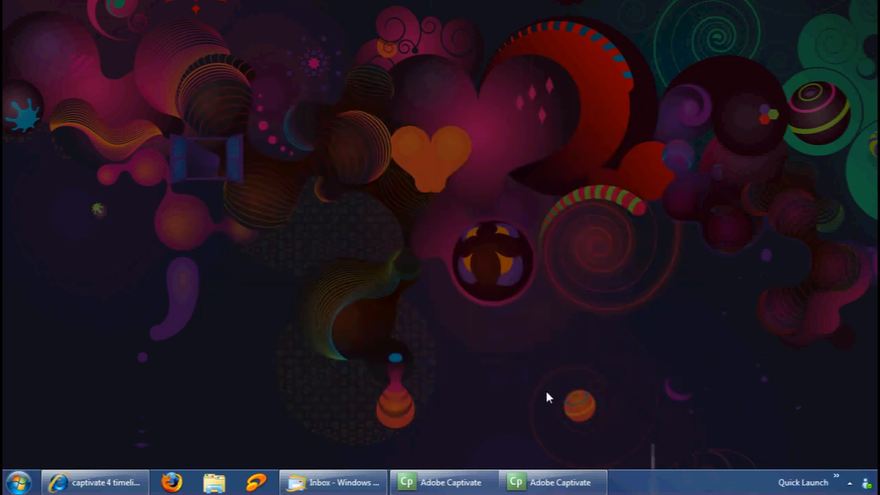
pyautogui.moveTo(803, 482)
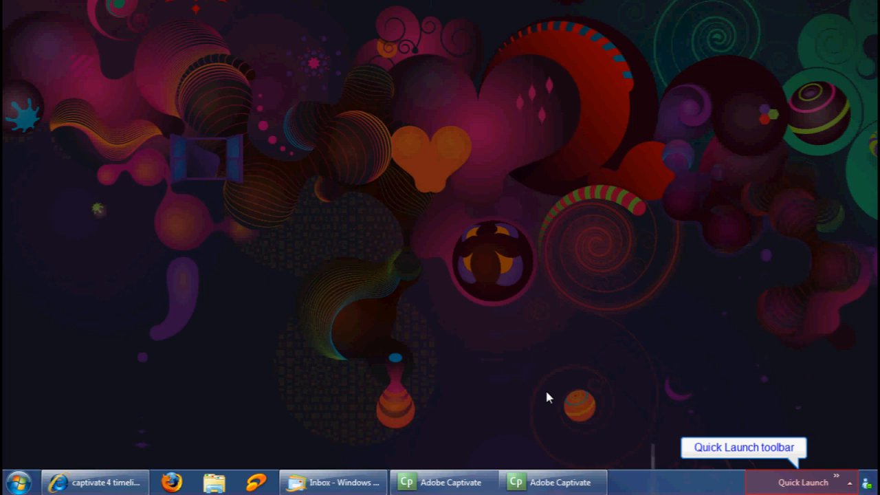
pyautogui.moveTo(727, 483)
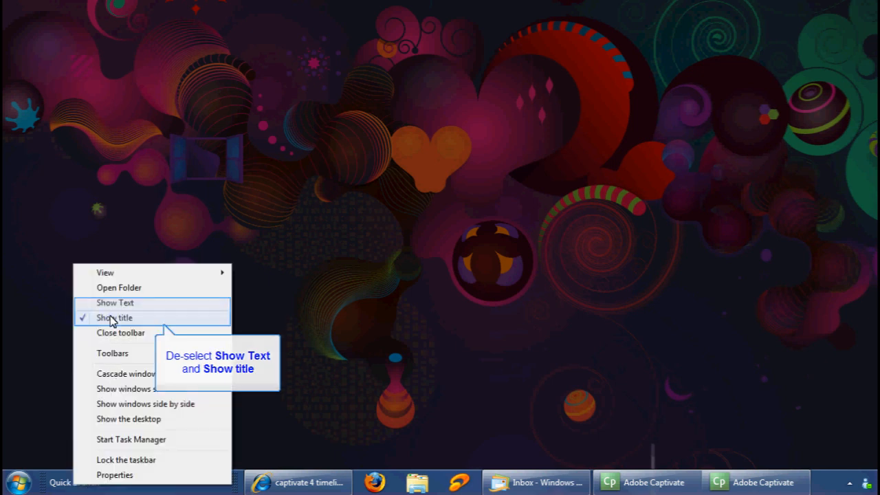
# - Hide the Quick Launch toolbar's title so only its icons remain
pyautogui.click(114, 317)
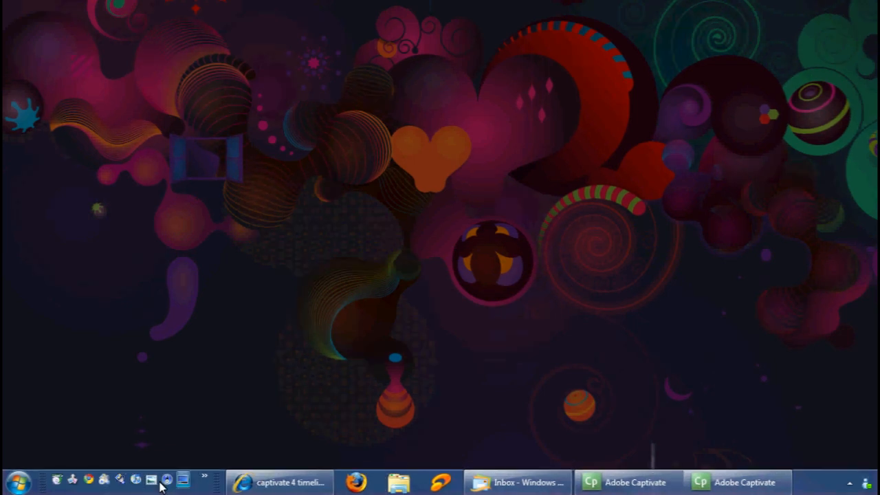
pyautogui.moveTo(135, 481)
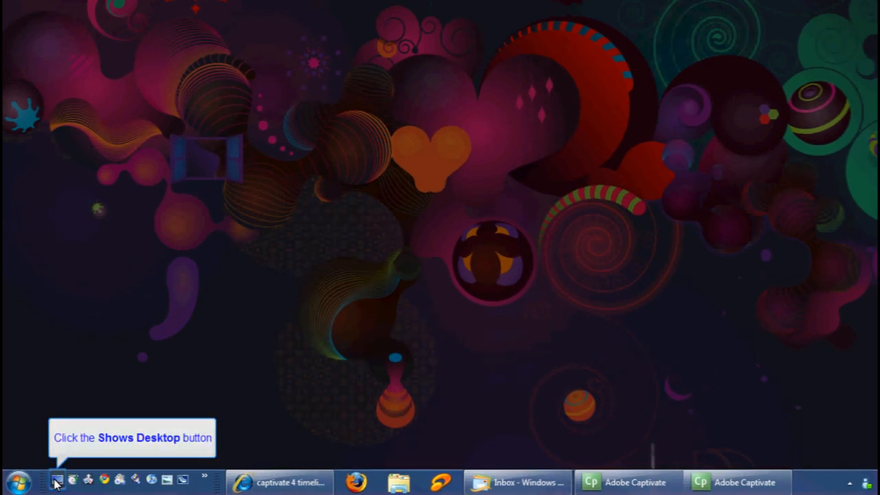
pyautogui.moveTo(259, 73)
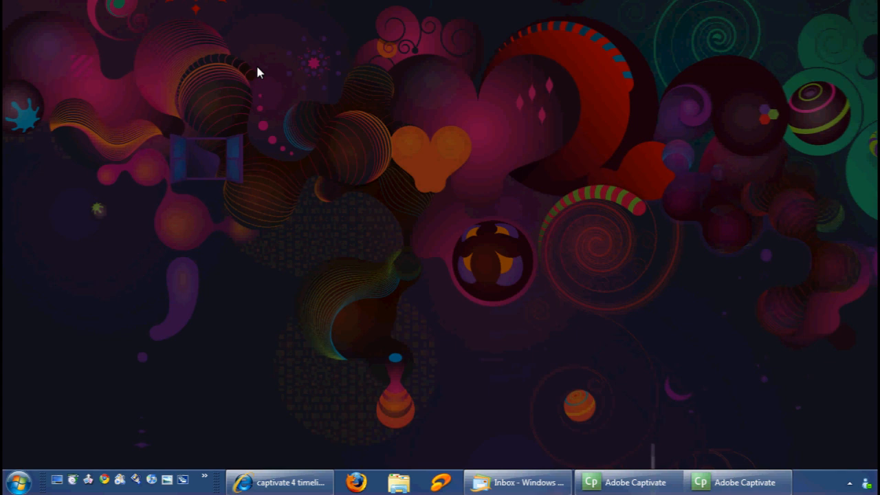
pyautogui.moveTo(104, 479)
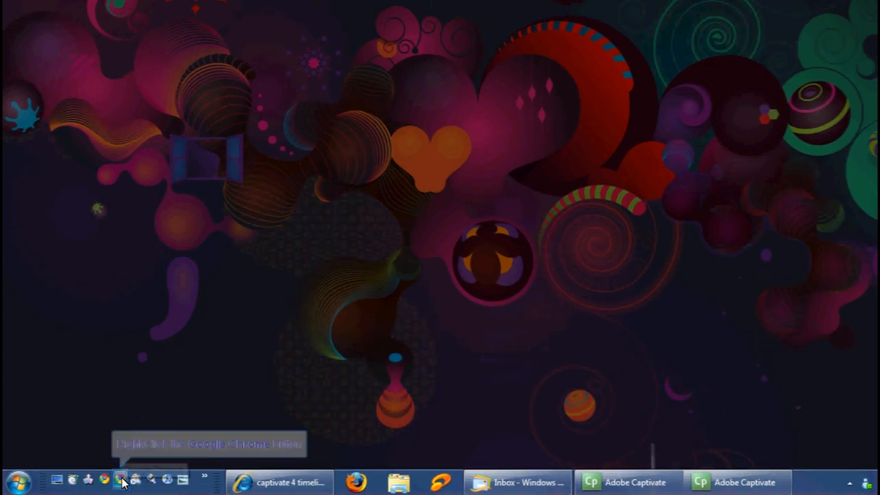
# - Reopen the taskbar's right-click options to lock the taskbar with Quick Launch at the left
pyautogui.rightClick(121, 480)
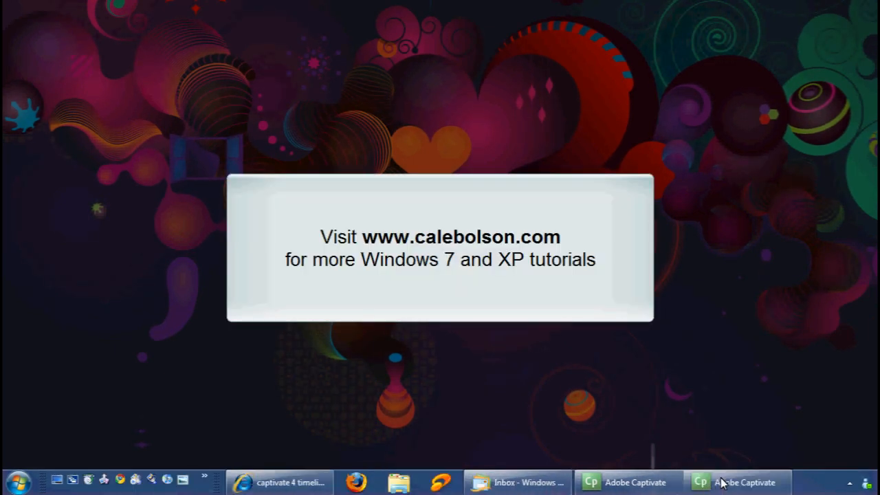
pyautogui.rightClick(722, 481)
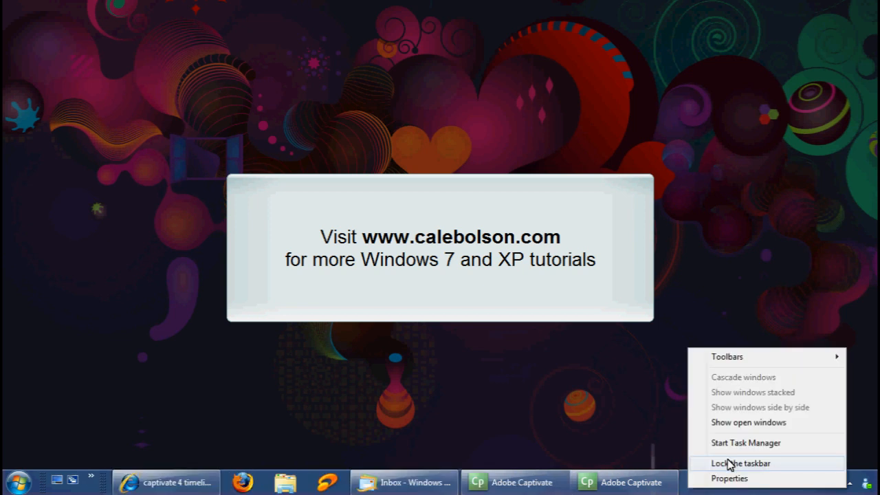